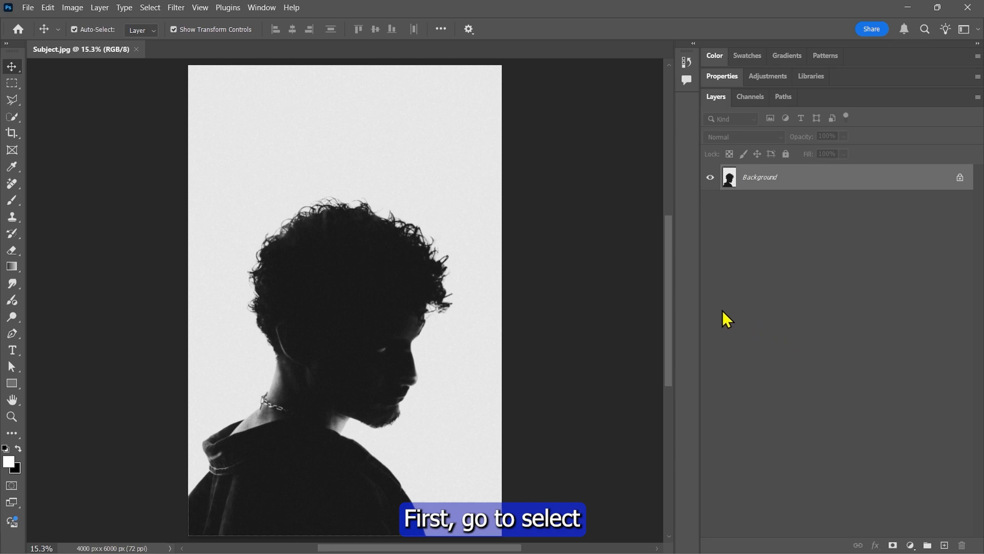
Select the man with Select Subject and mask out the grey backdrop
click(150, 7)
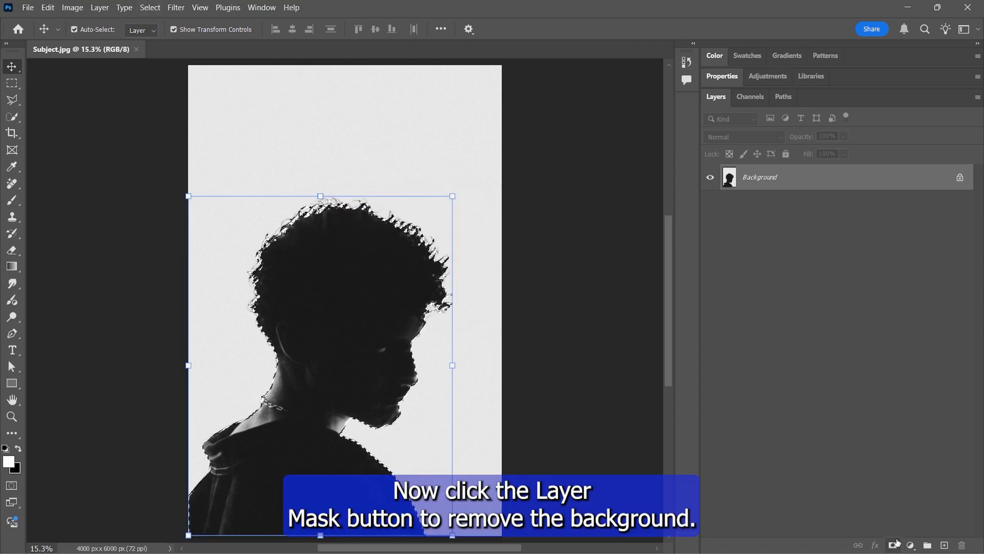
click(895, 545)
text(Subject)
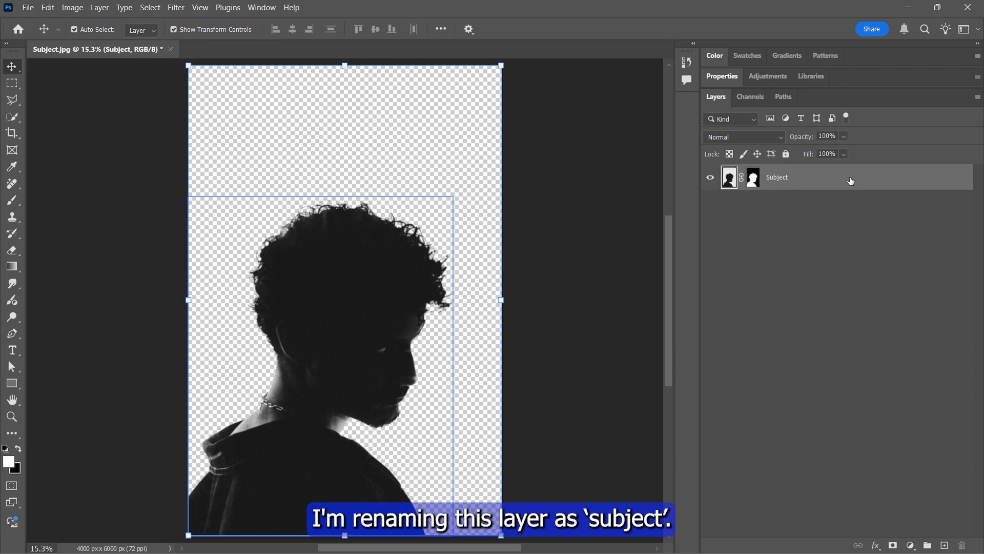
Add a white Solid Color fill layer beneath the Subject layer
click(910, 545)
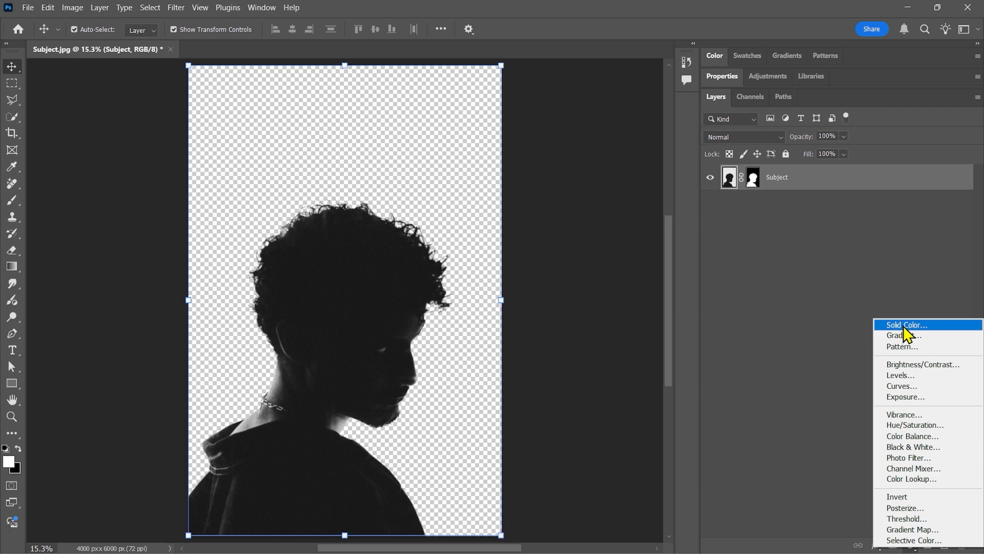
click(905, 325)
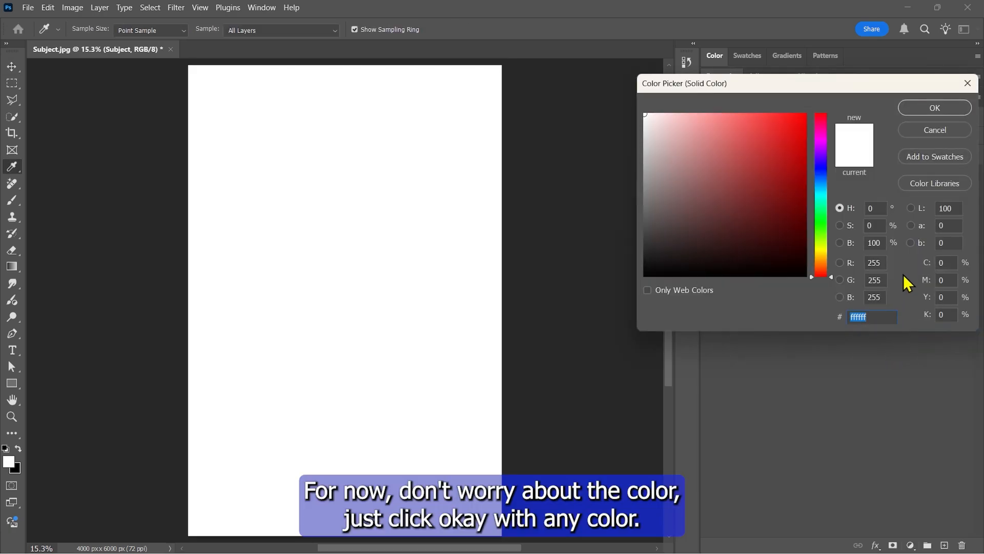
click(933, 108)
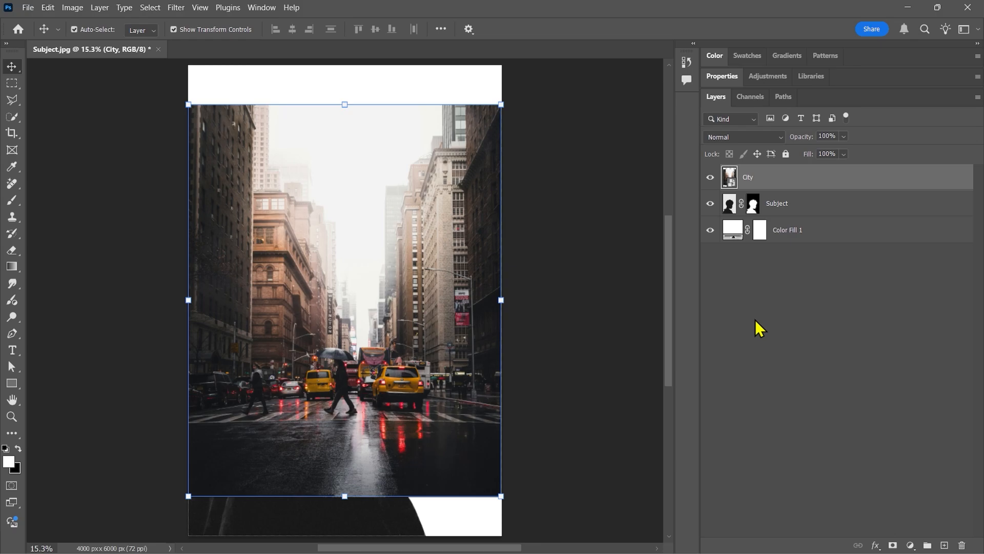
Set the City layer to Lighten blending and clip it to the Subject silhouette
click(745, 137)
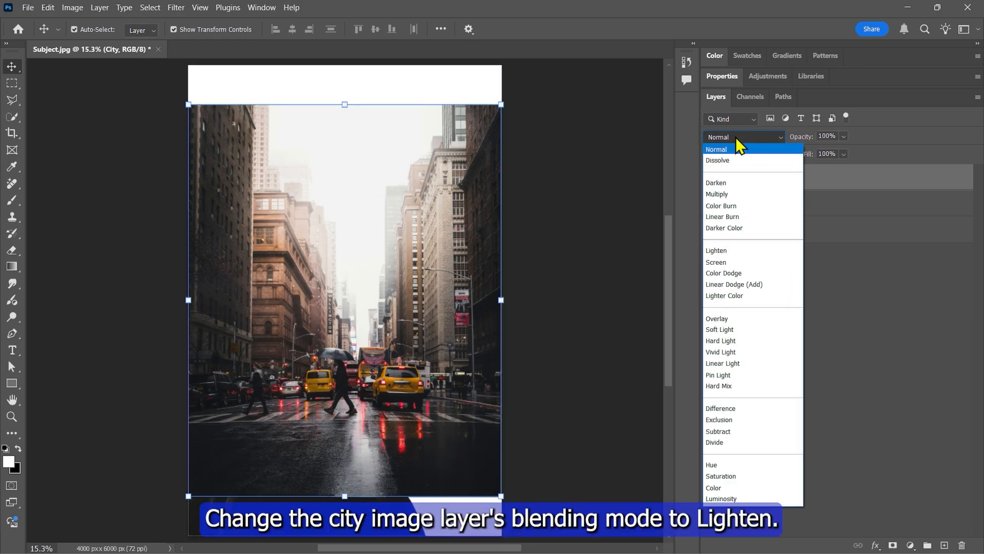
click(716, 250)
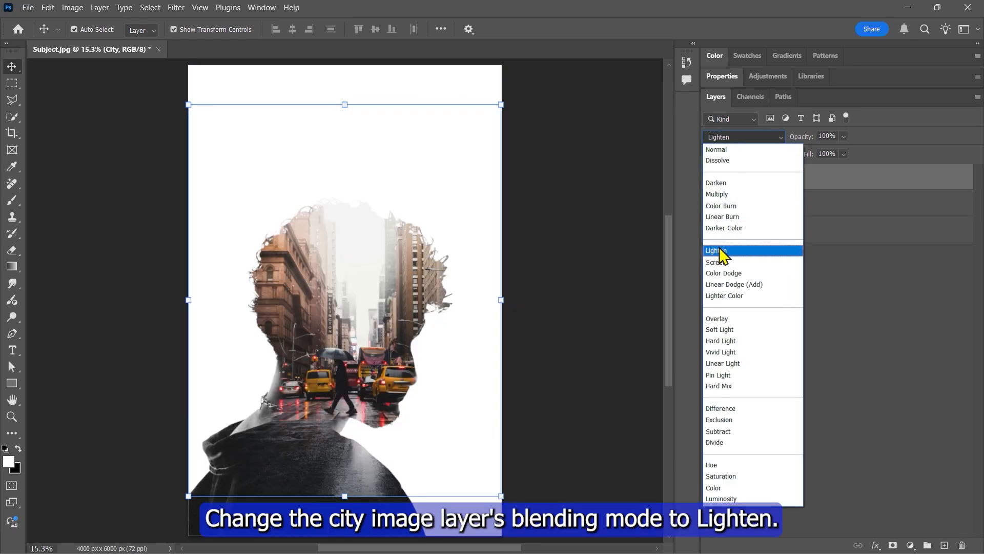
click(718, 250)
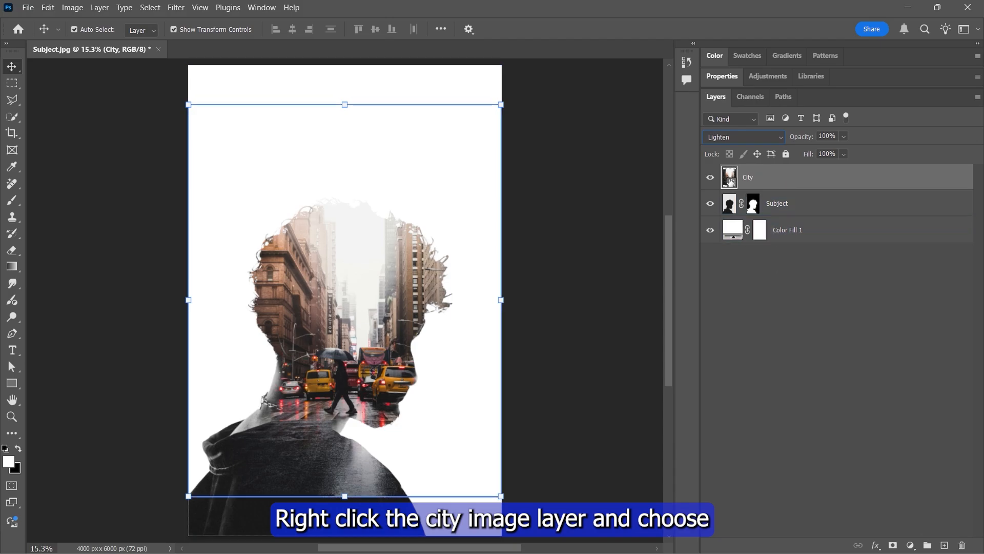
right_click(747, 176)
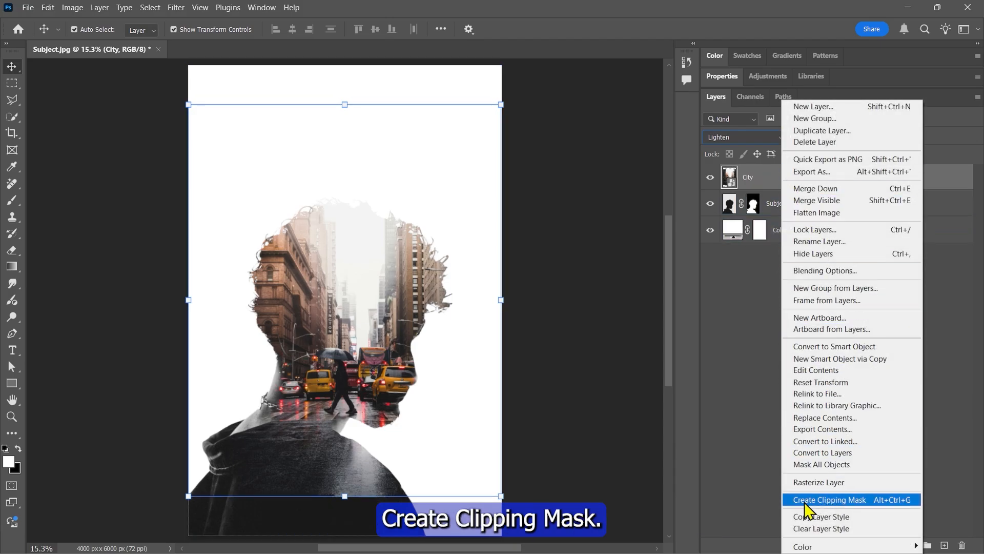
click(829, 499)
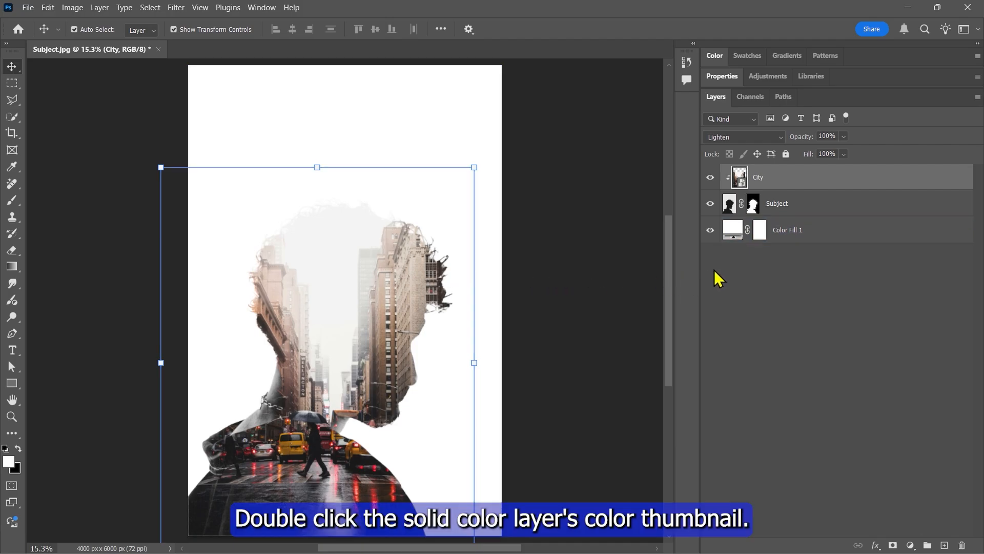
Recolour the Color Fill 1 layer to a light grey sampled from the picture
click(732, 229)
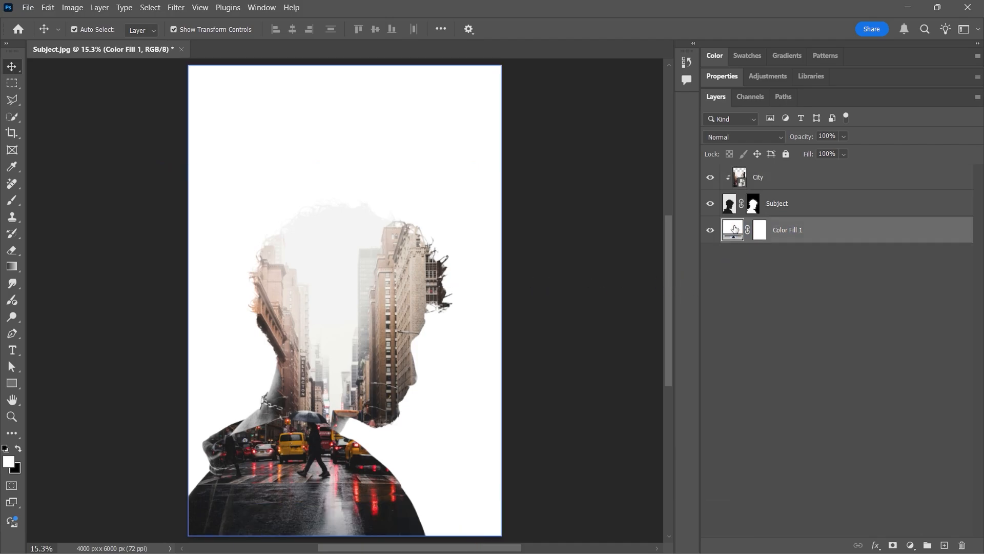
double_click(732, 230)
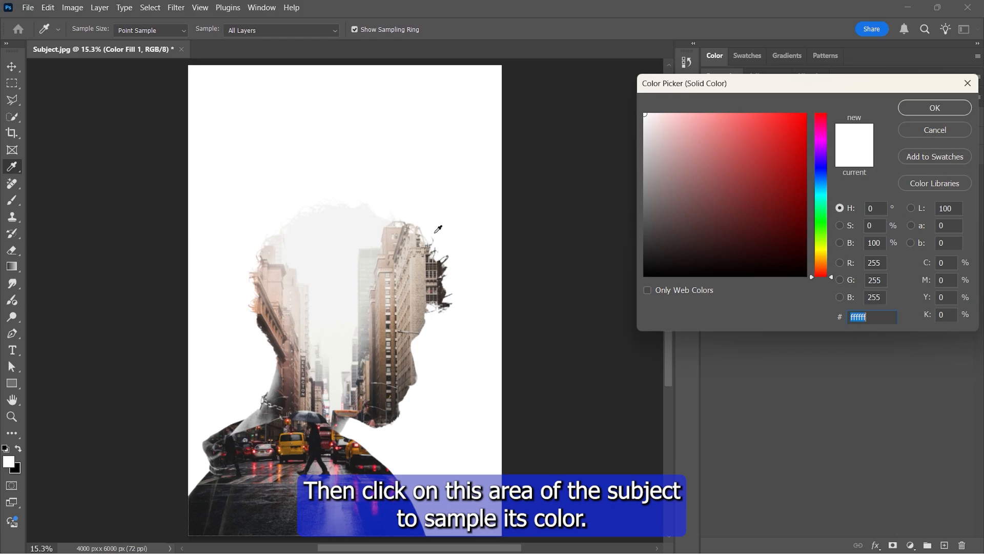
click(341, 212)
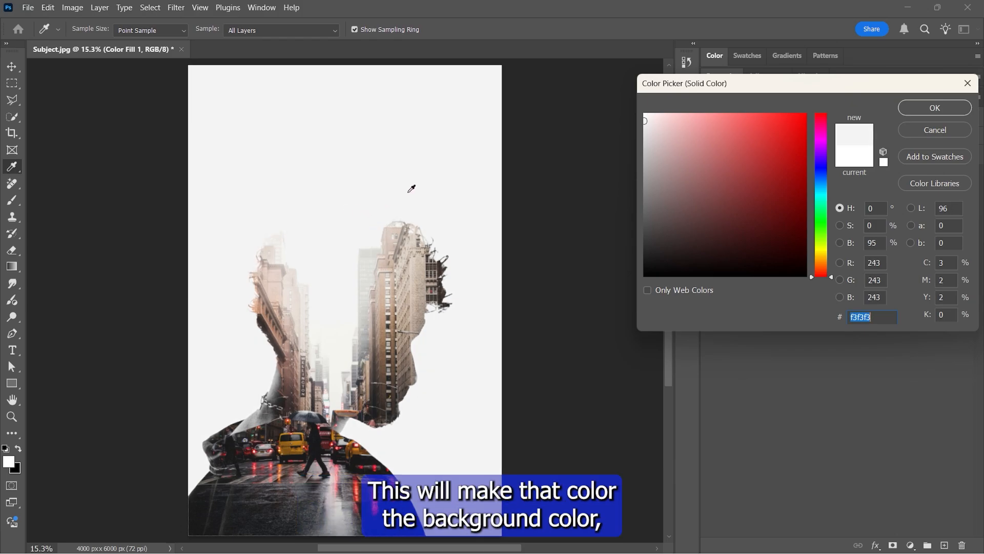
mouse_move(486, 166)
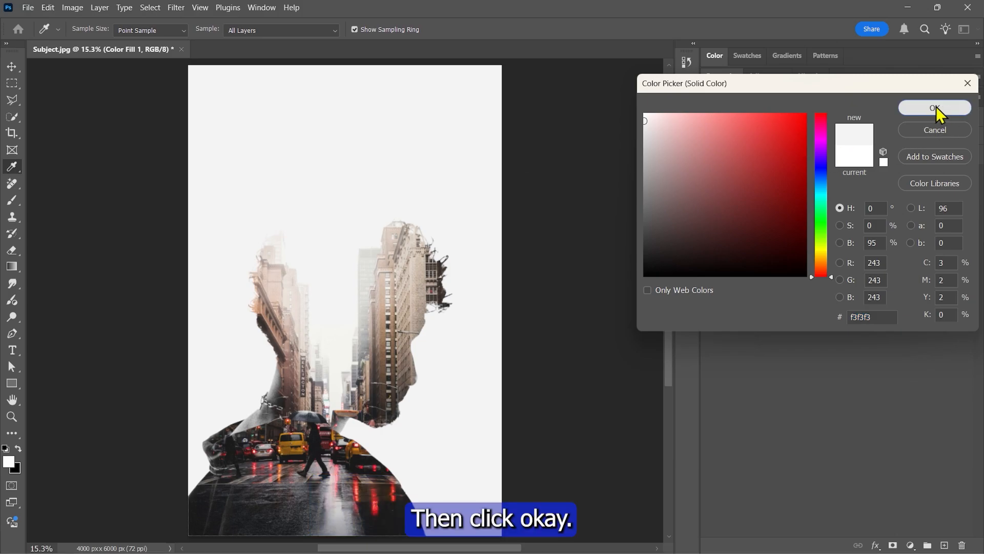
click(935, 108)
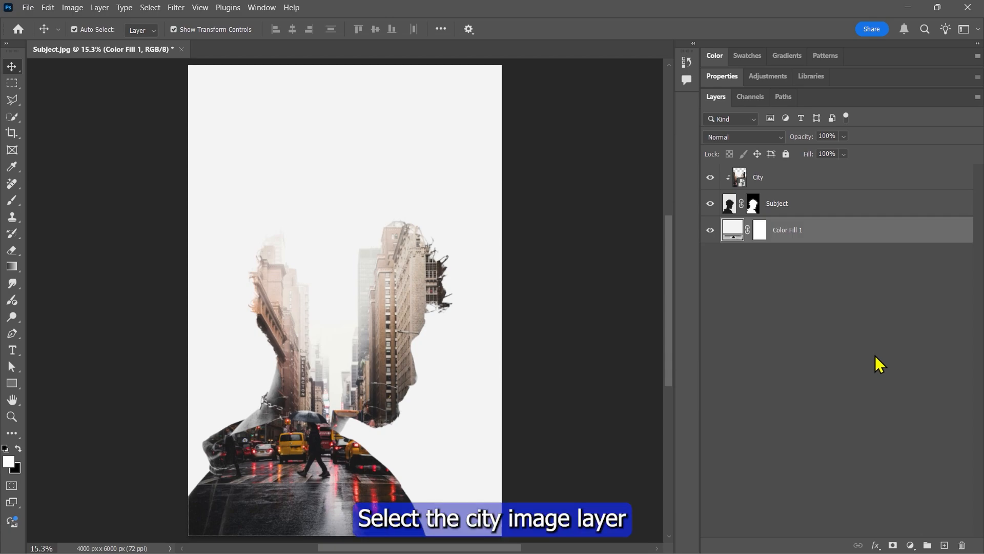
Add a layer mask to the City layer and ready a black brush for fading the face side
click(759, 177)
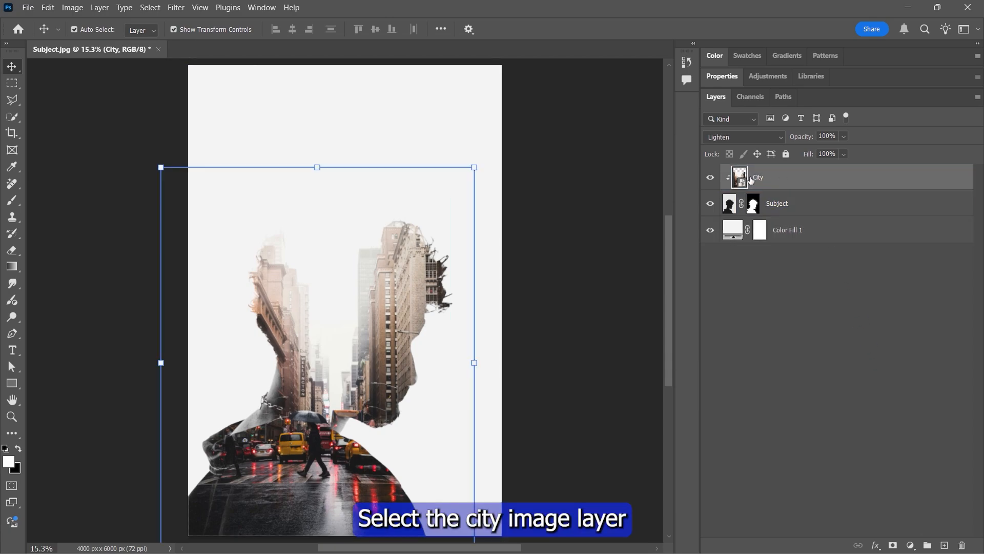
mouse_move(894, 533)
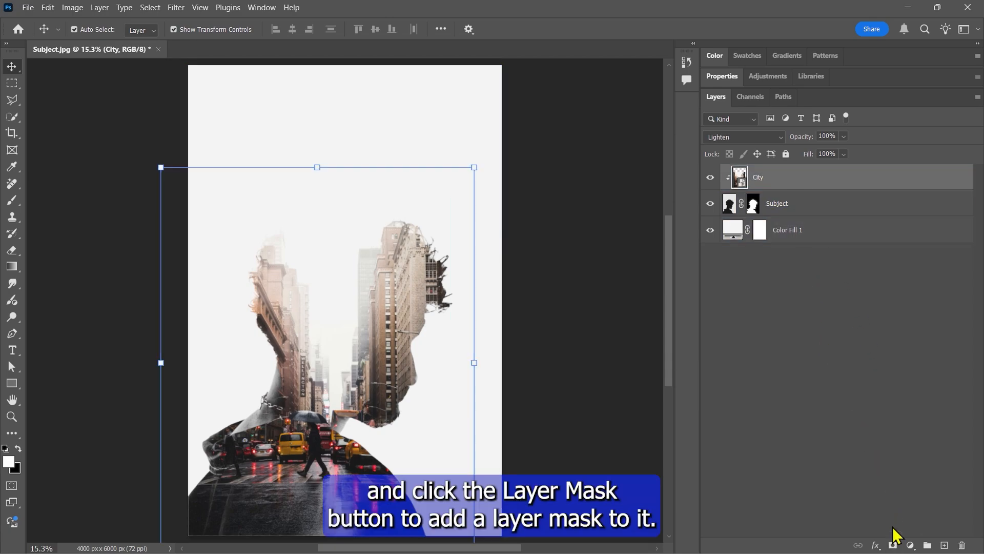
click(892, 544)
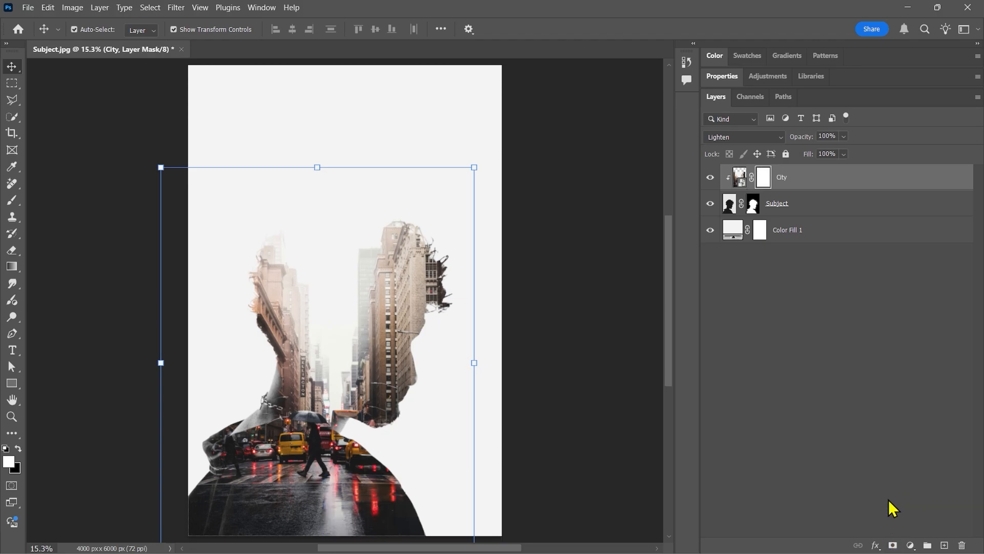
click(12, 201)
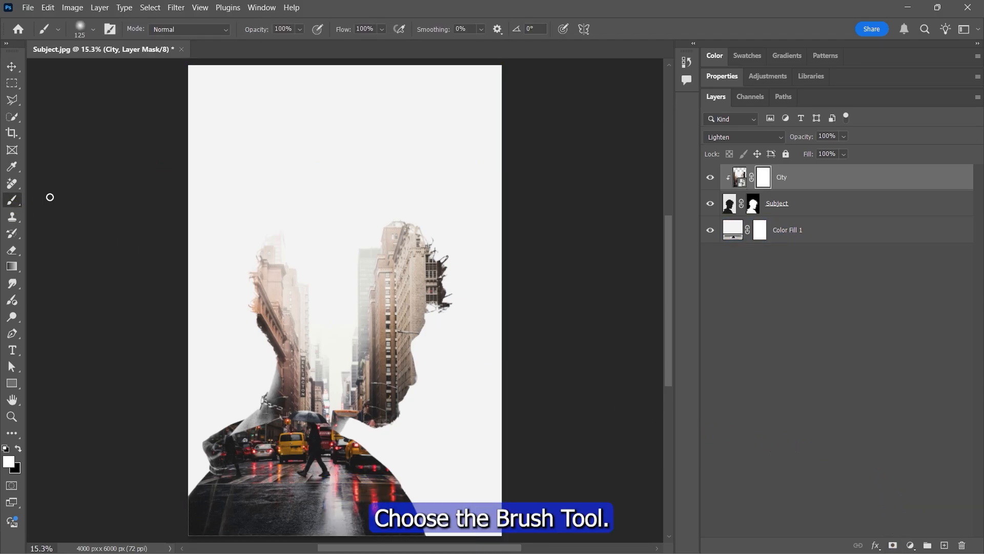
click(94, 28)
text(50)
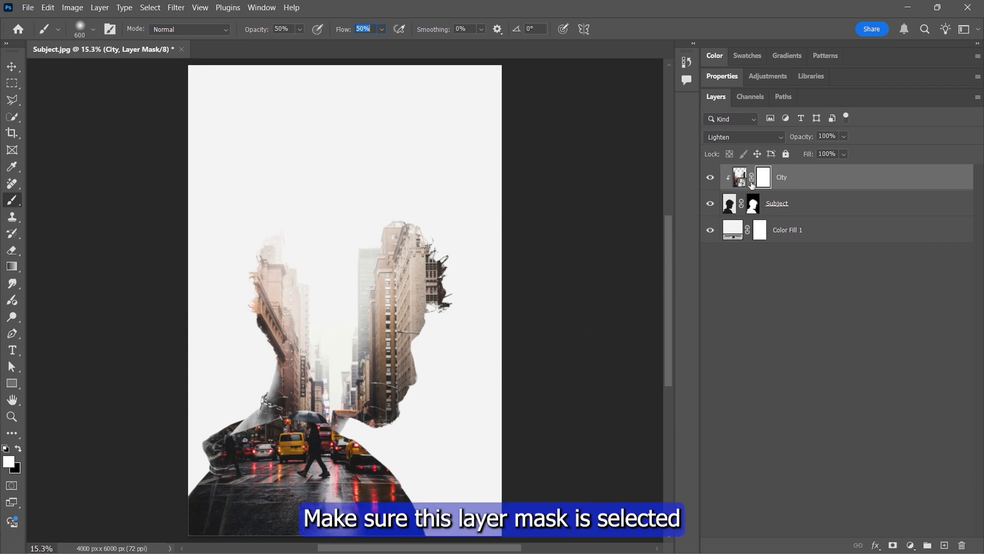
mouse_move(53, 441)
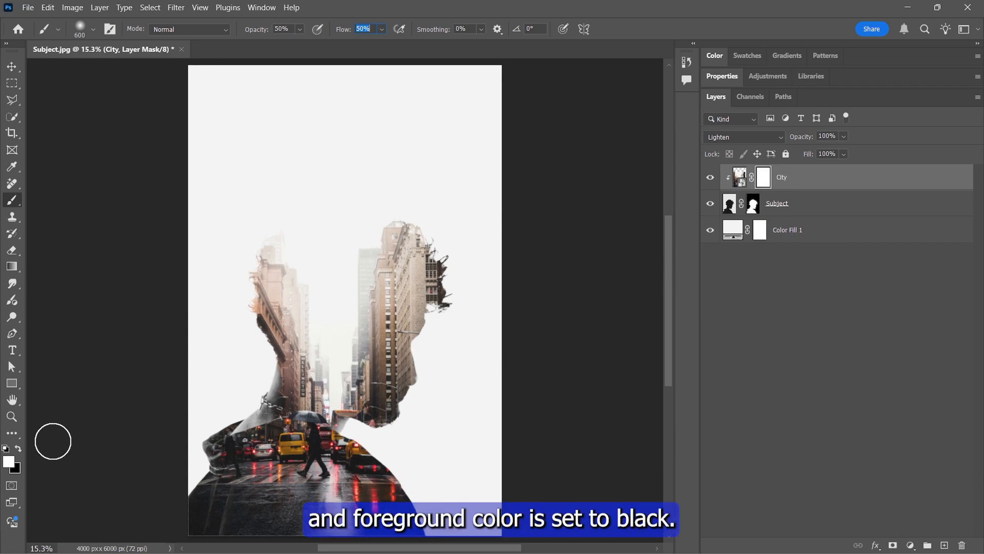
mouse_move(232, 429)
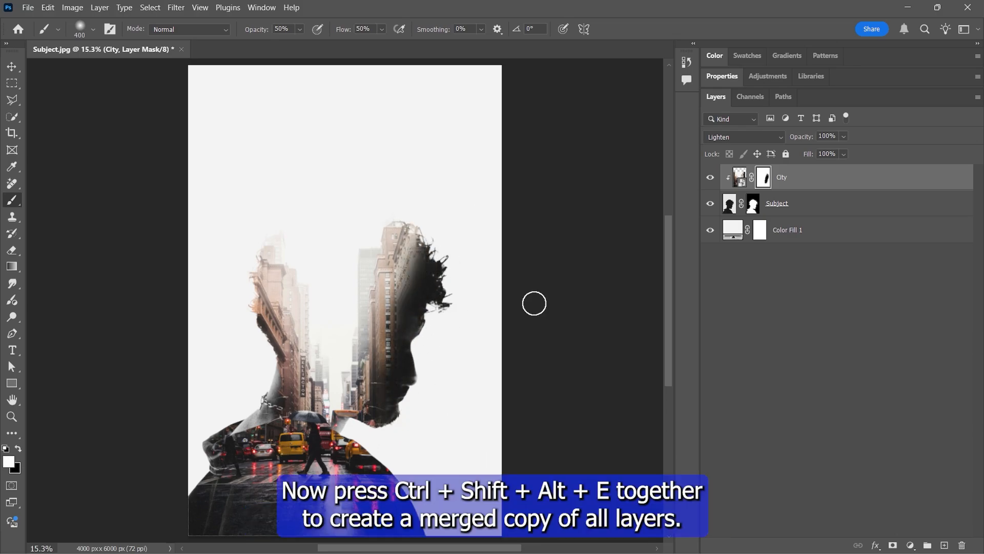
mouse_move(534, 307)
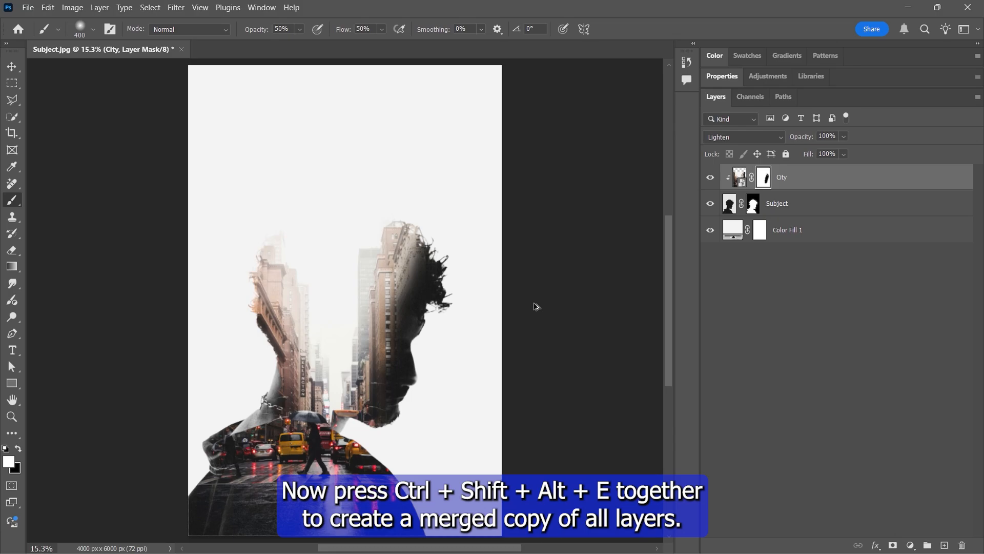
Stamp visible layers into a merged Layer 1 and start the Camera Raw Filter on it
key(ctrl+shift+alt+e)
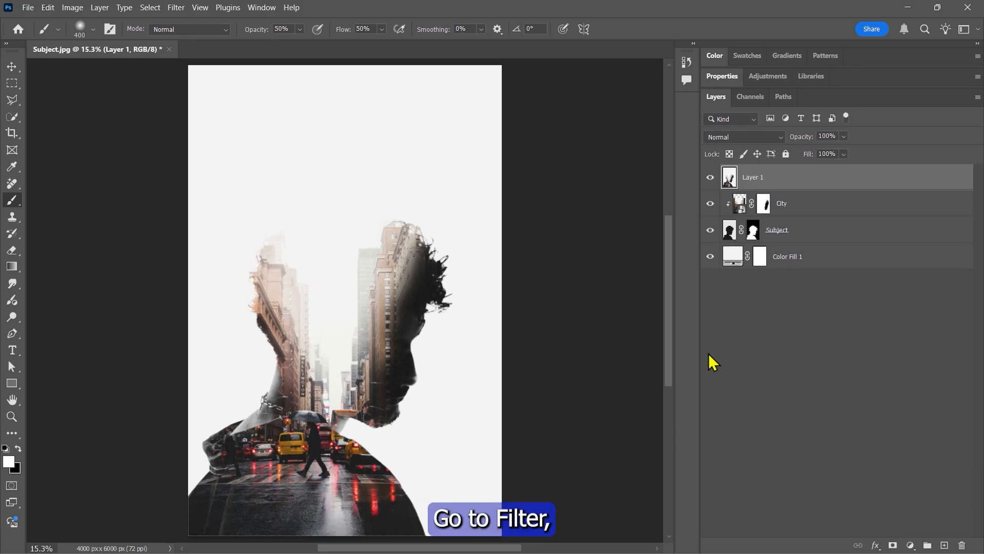
click(176, 8)
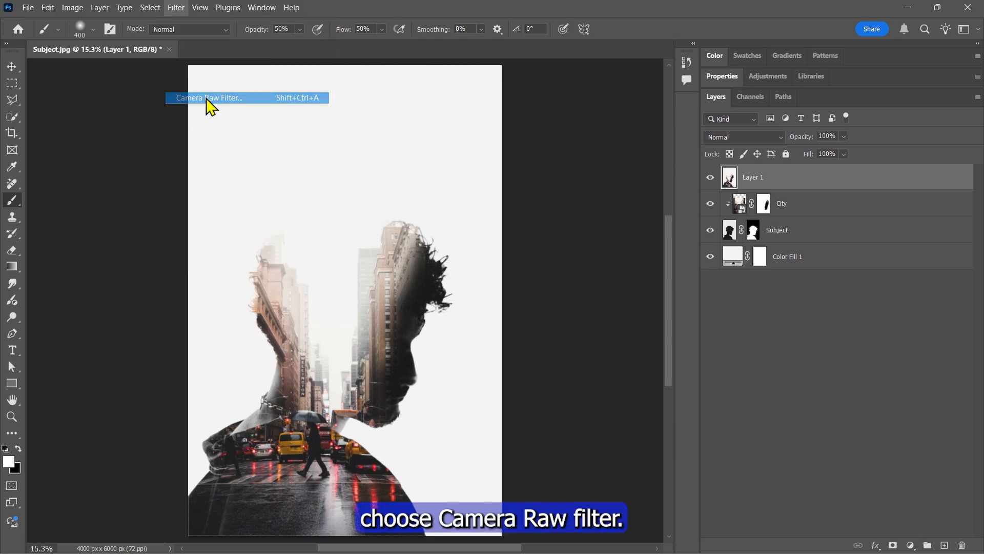
click(209, 99)
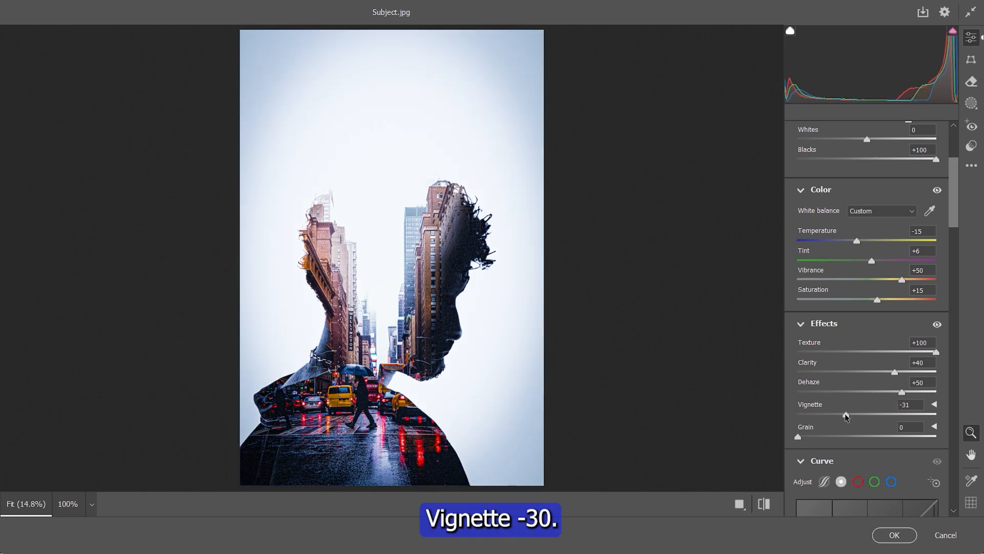
Finish the Camera Raw grade with a -30 vignette and apply it to Layer 1
scroll(down, 3)
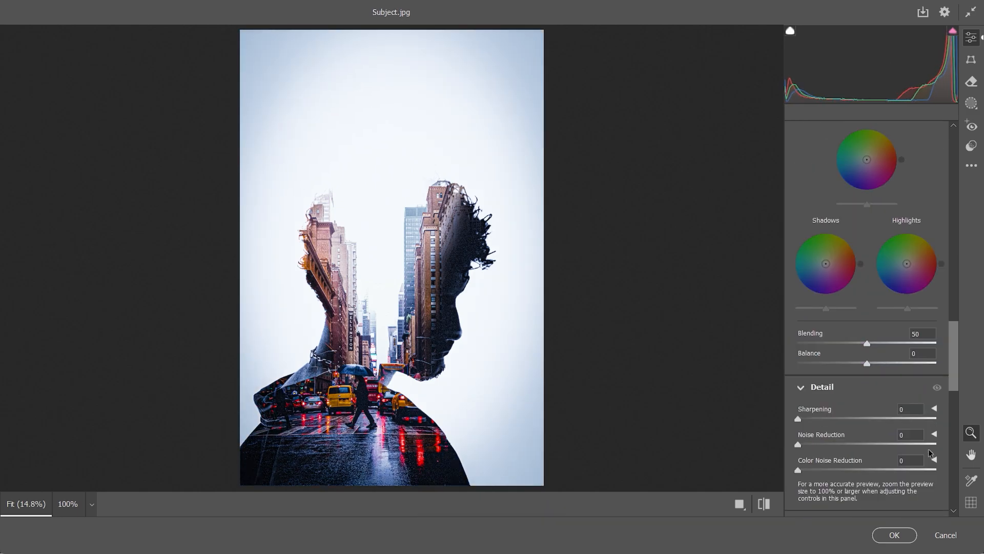
scroll(down, 3)
text(-30)
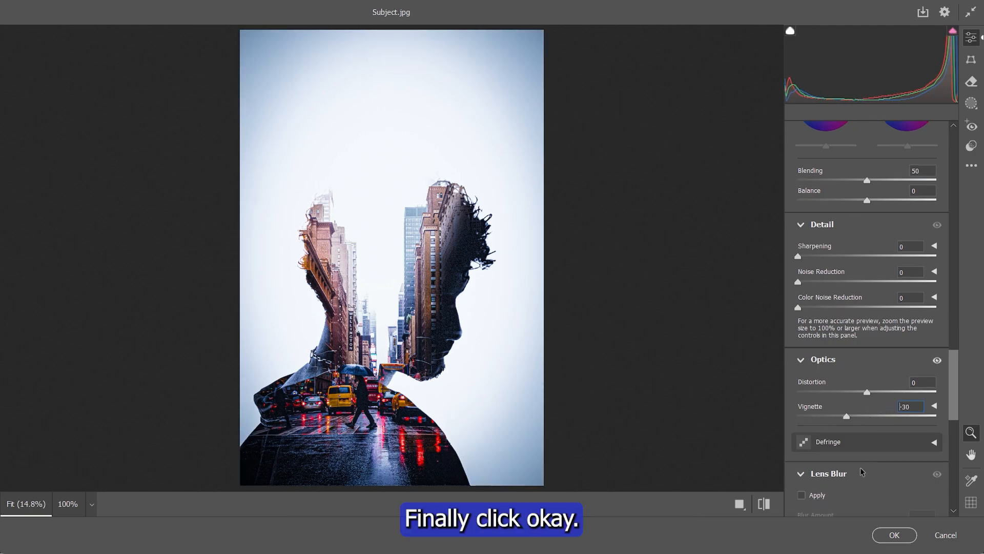
click(893, 535)
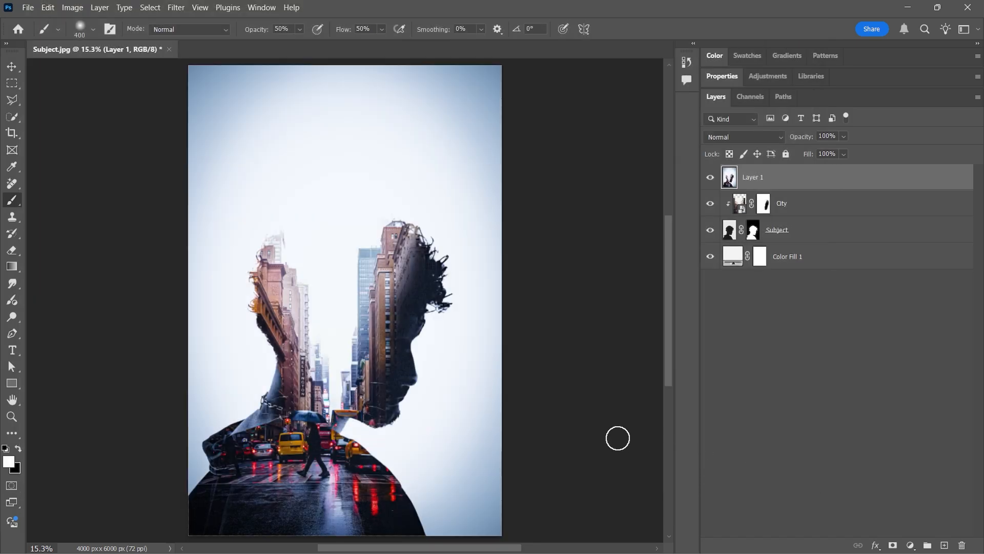